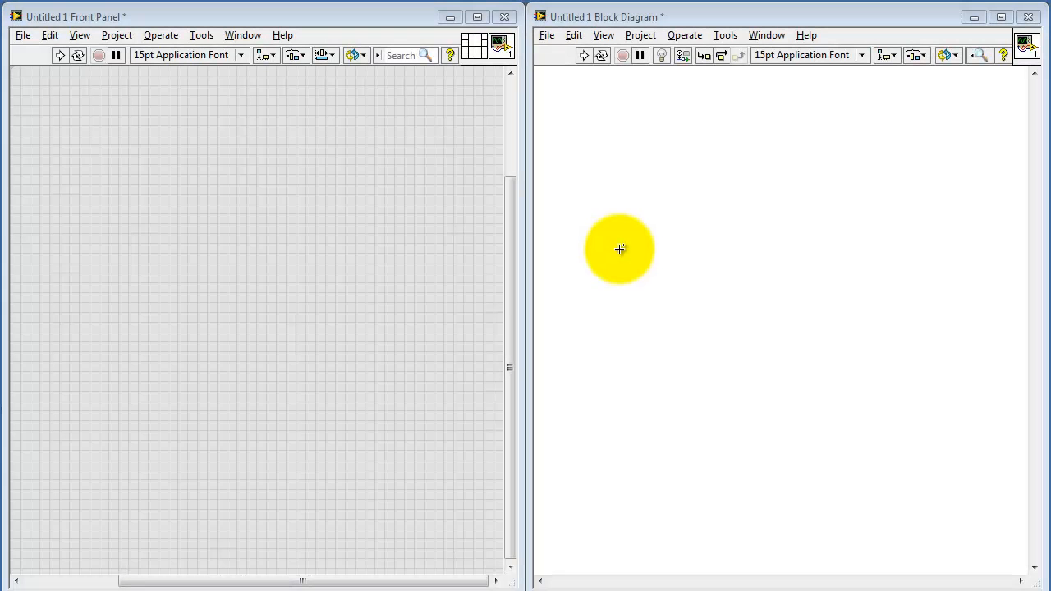
Draw an Event Structure from the Structures palette onto the empty block diagram.
right_click(620, 250)
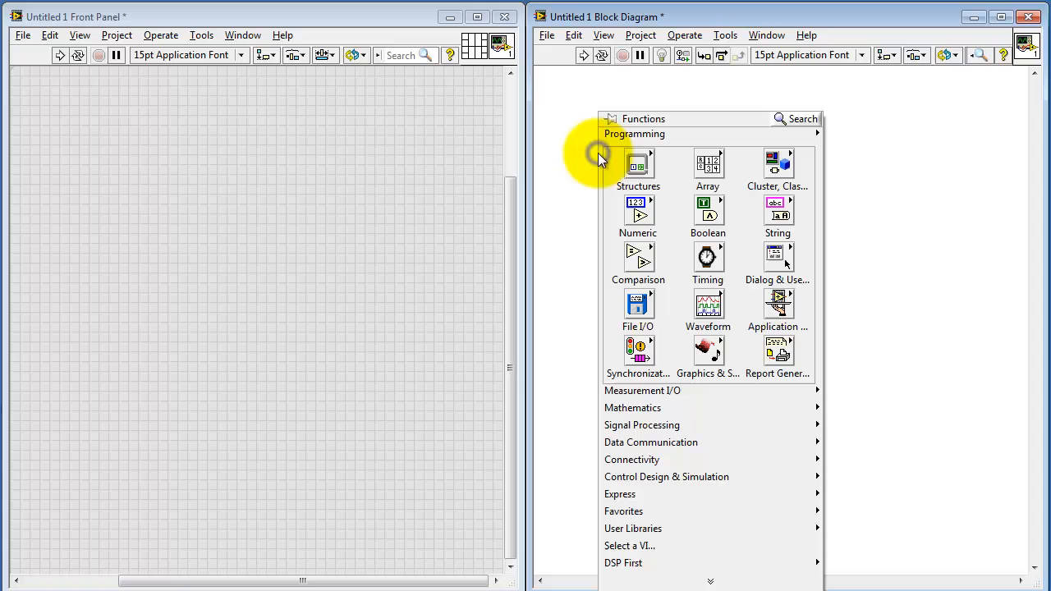
click(637, 164)
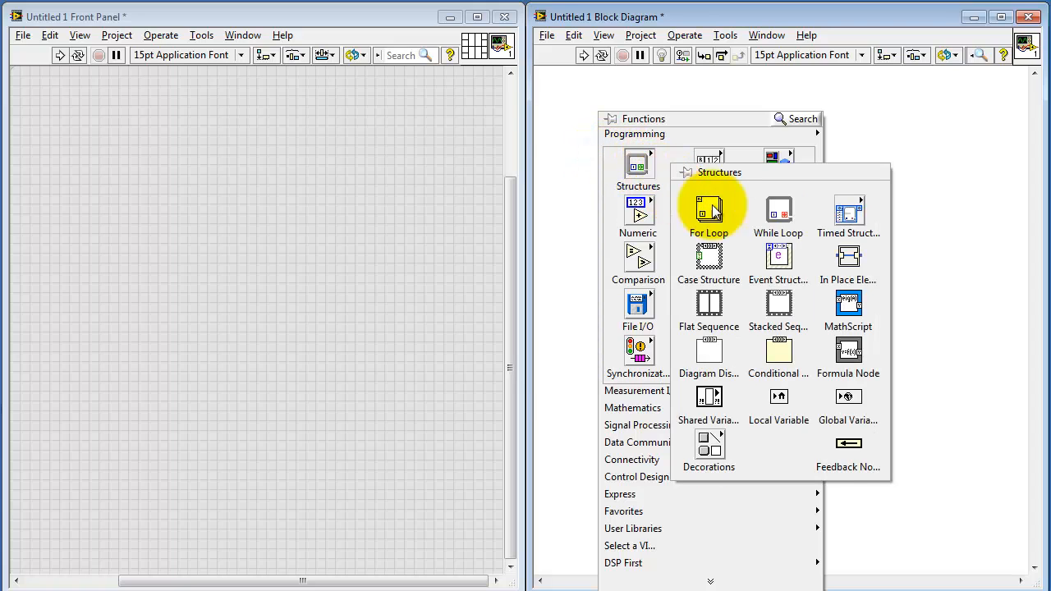
click(709, 210)
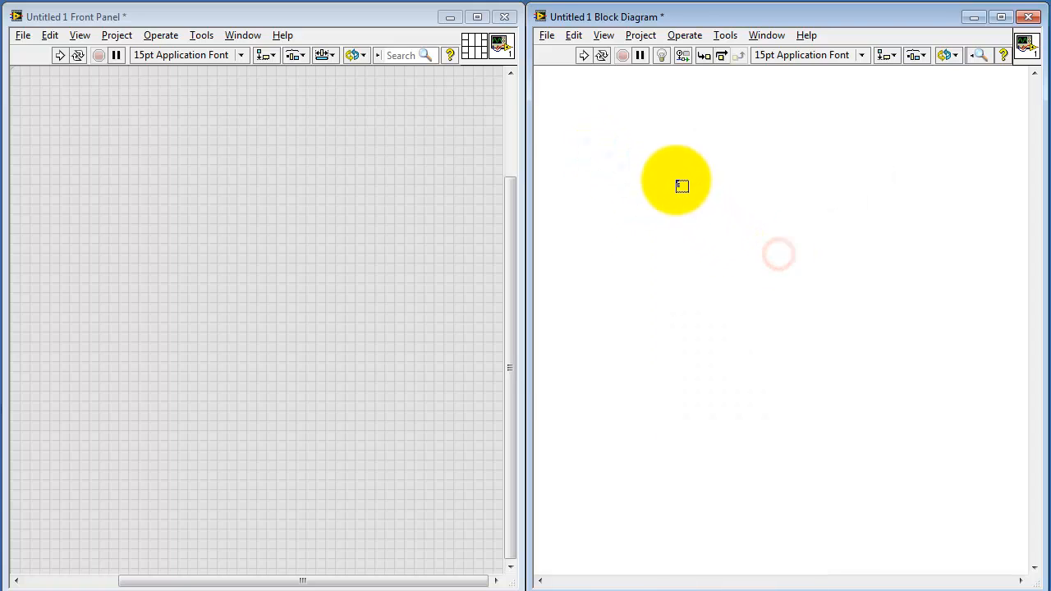
drag(682, 187, 900, 345)
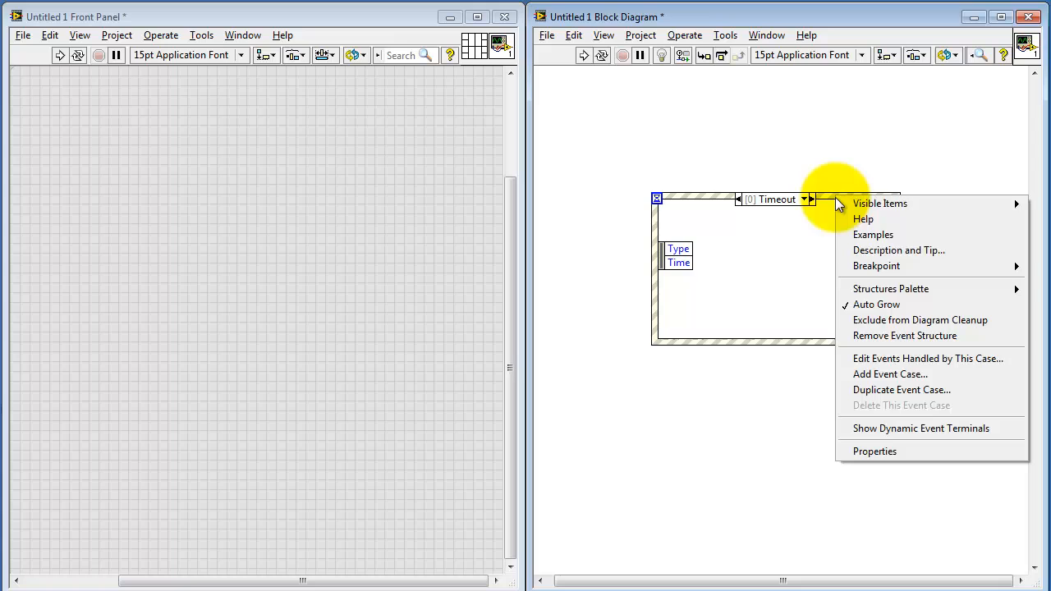
Set the event case to handle the Pane's Mouse Move event and confirm.
click(926, 357)
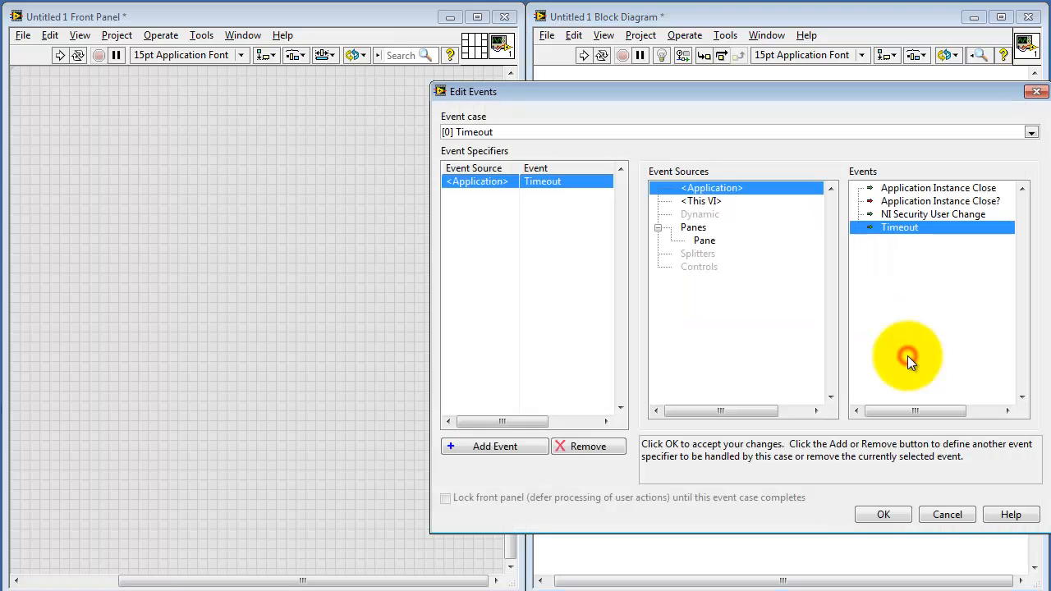
mouse_move(705, 239)
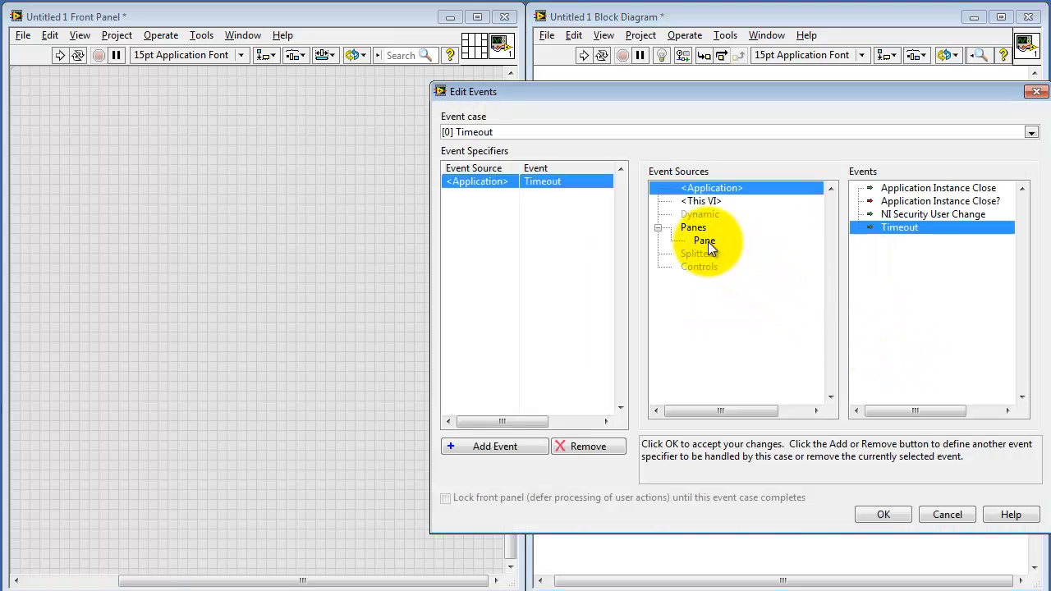
click(702, 240)
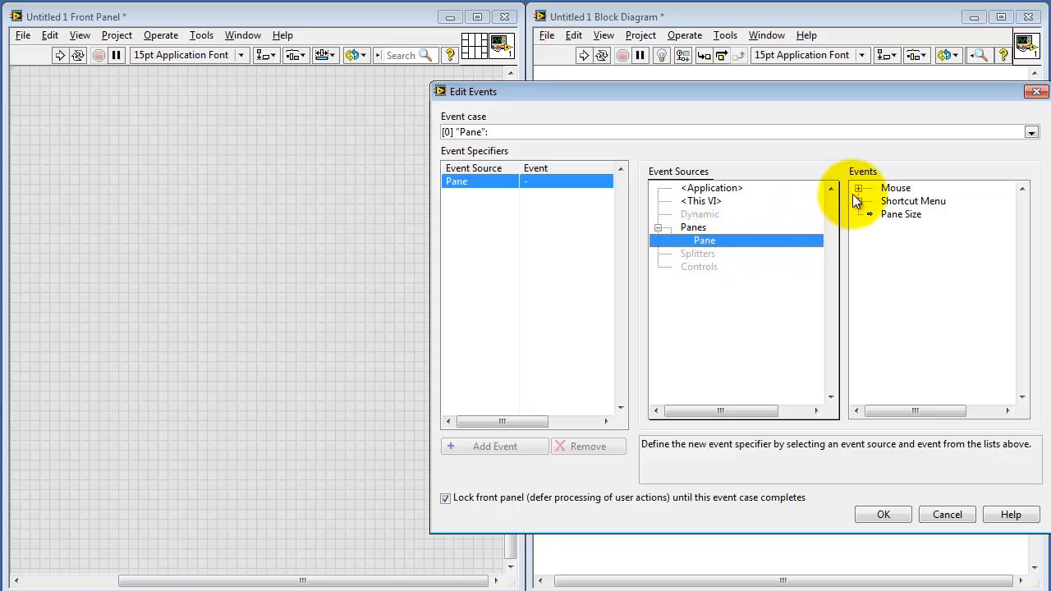
click(857, 187)
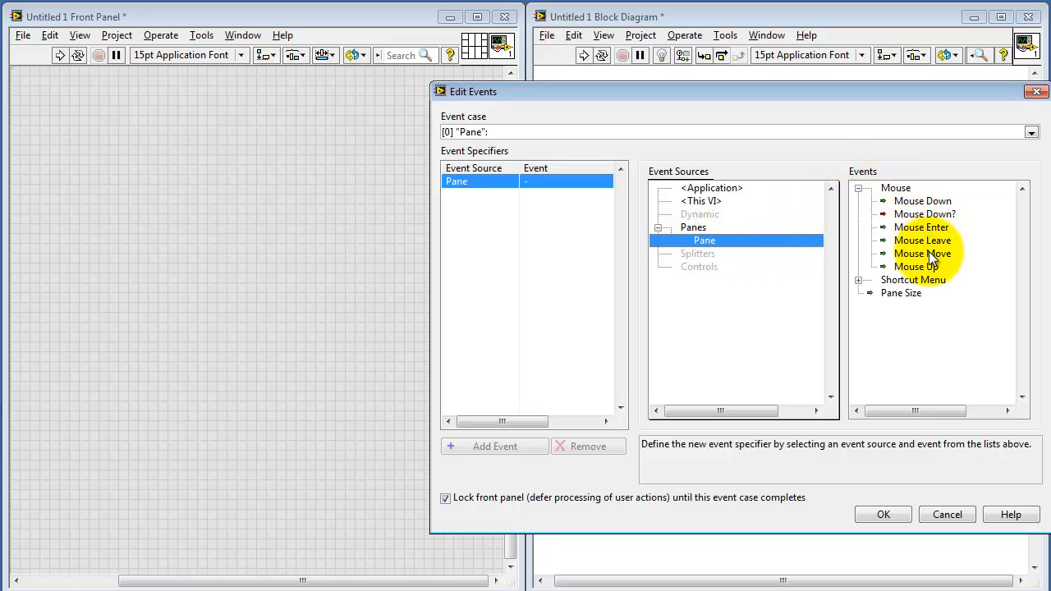
click(923, 253)
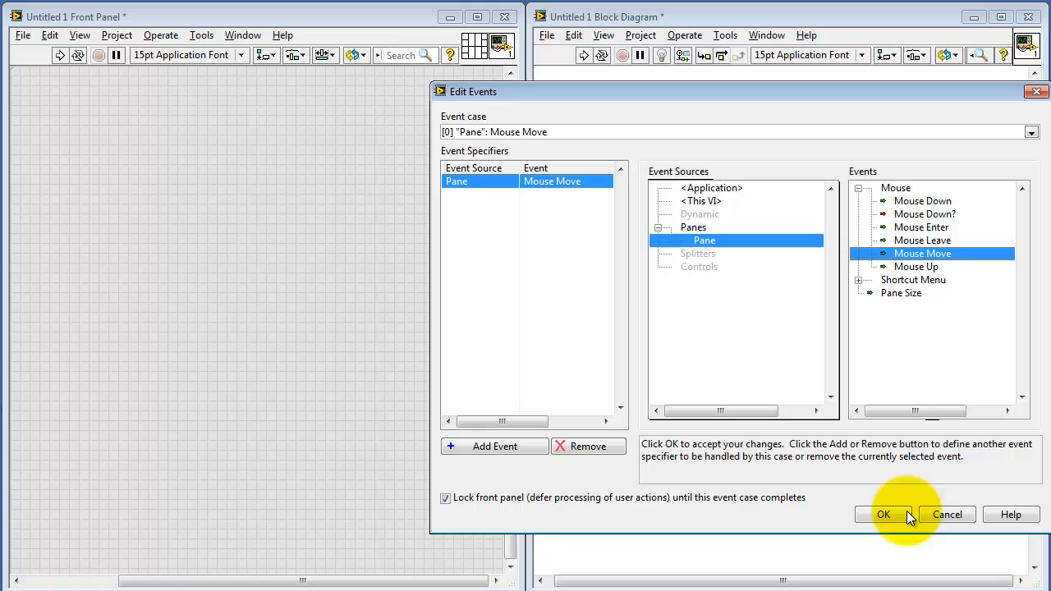
click(883, 513)
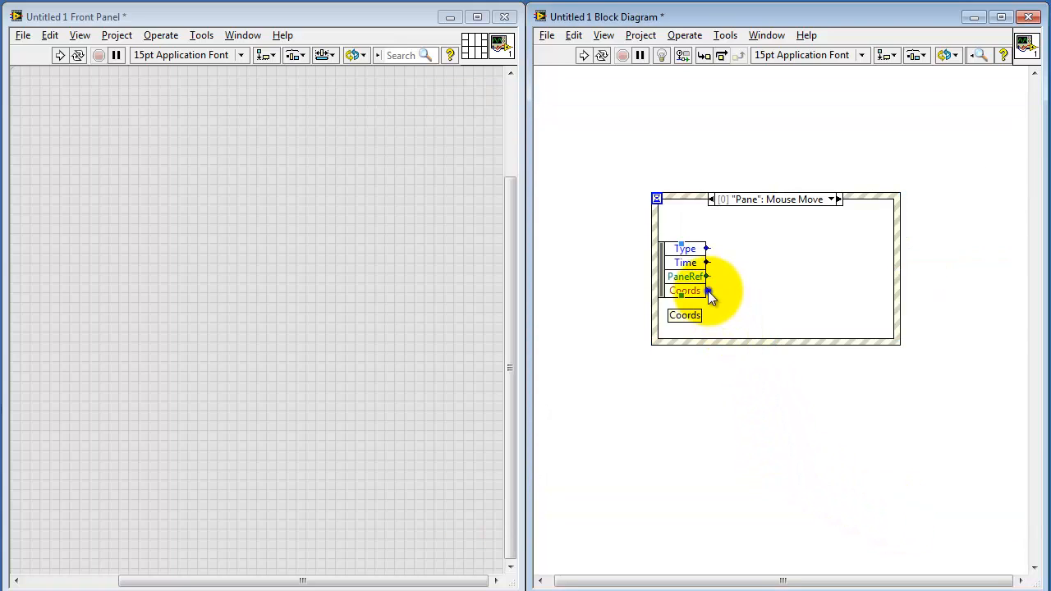
Create a Coords indicator from the Mouse Move event's Coords data terminal.
right_click(706, 292)
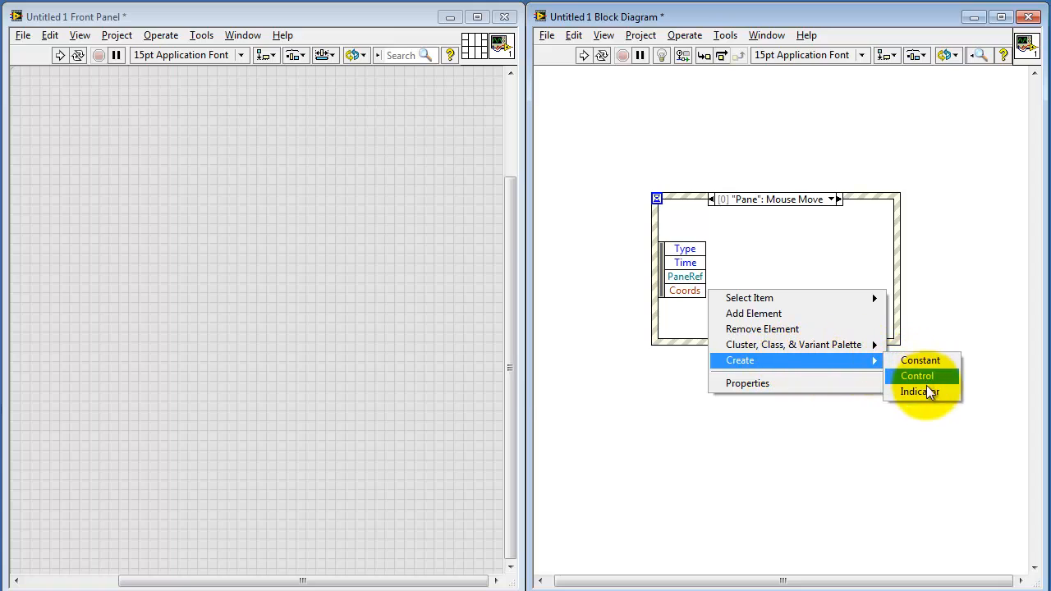
mouse_move(929, 398)
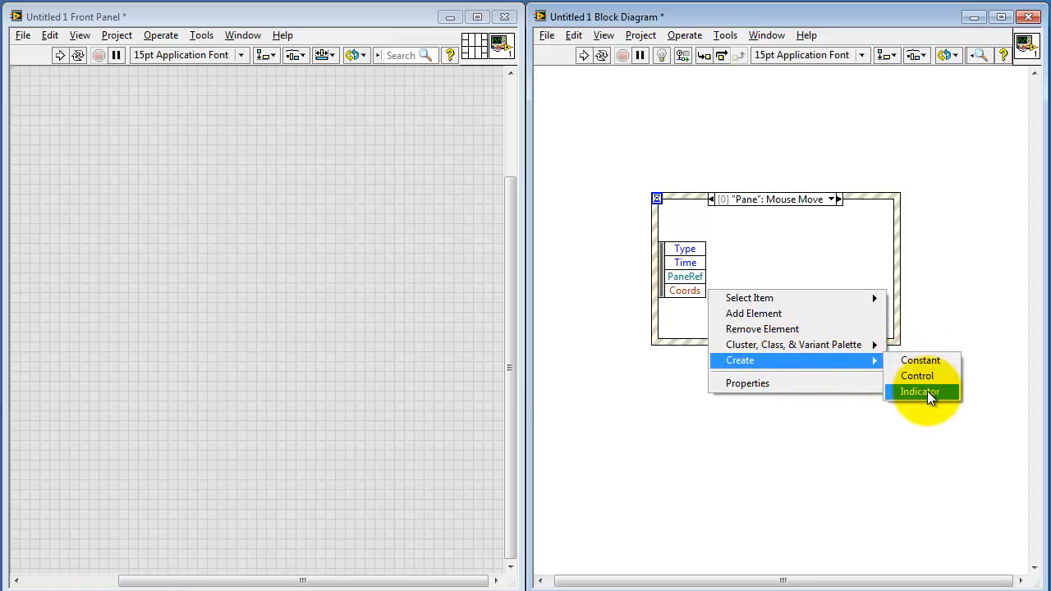
click(919, 391)
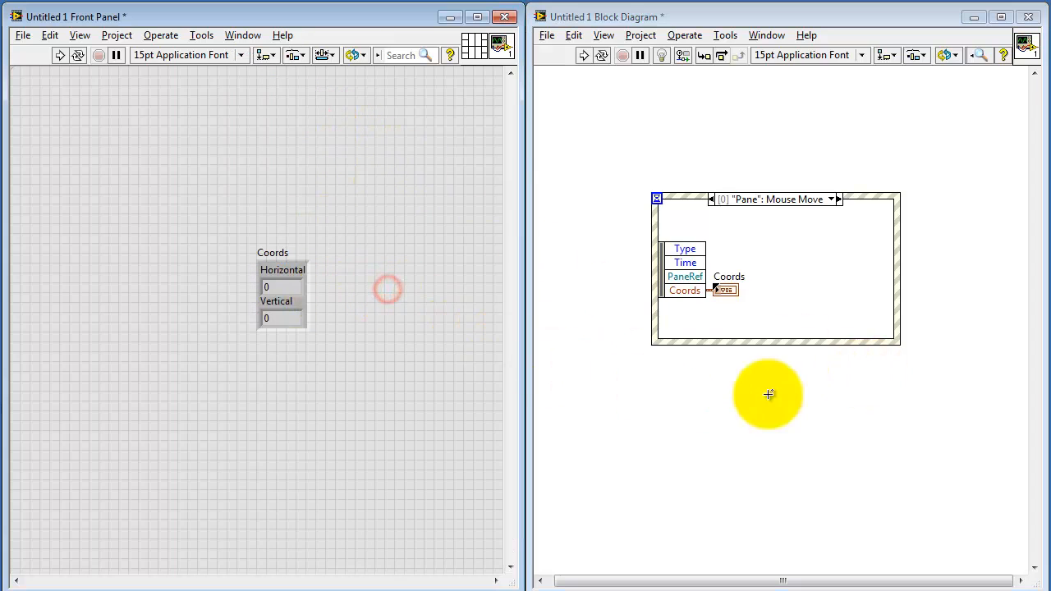
mouse_move(857, 381)
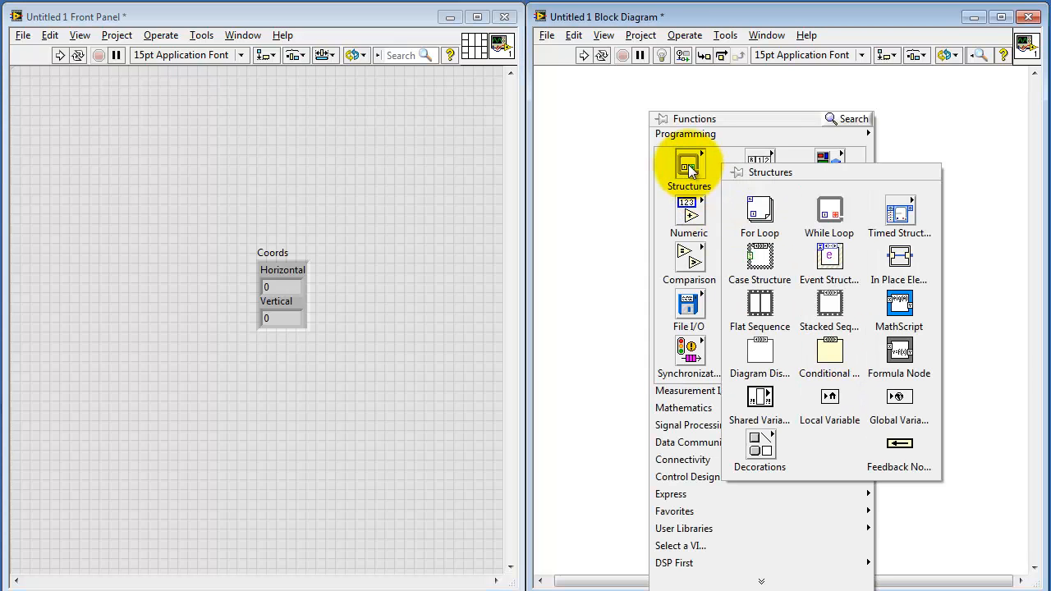
mouse_move(829, 211)
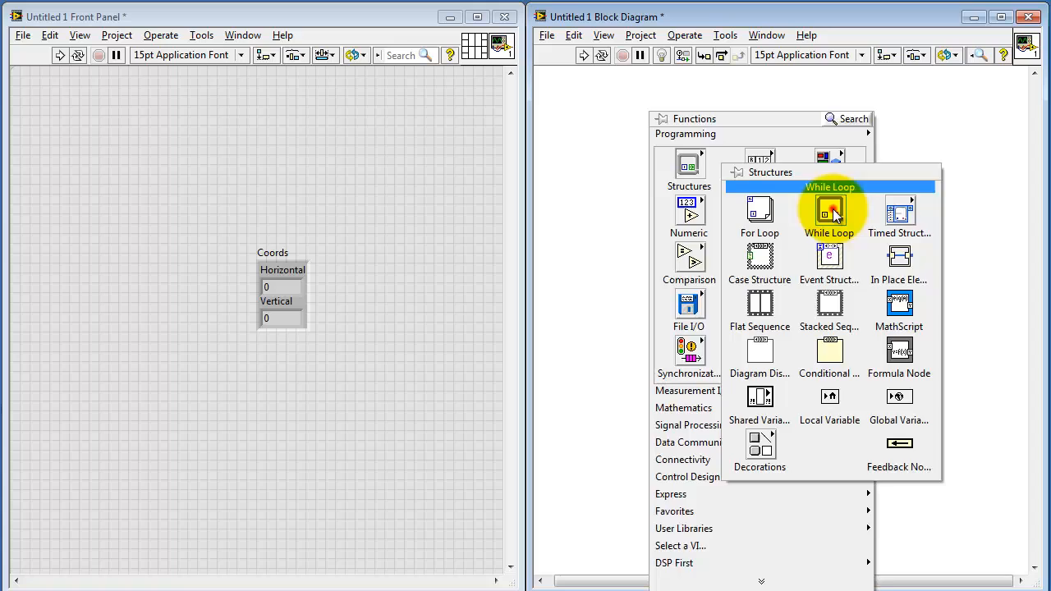
Wrap the event structure in a While Loop and create a Stop Button control for its stop terminal.
click(829, 212)
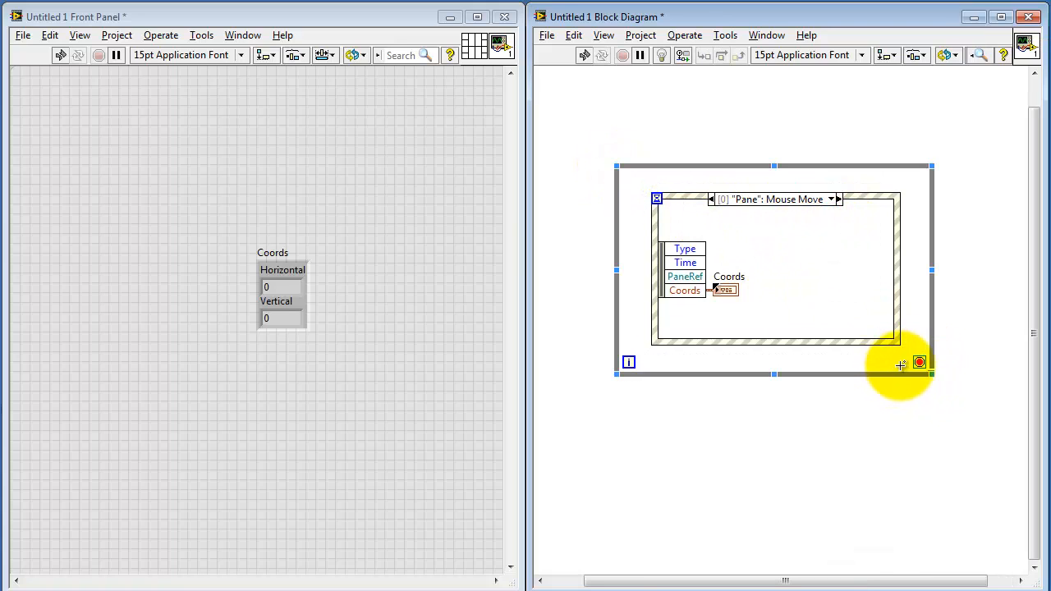
right_click(920, 363)
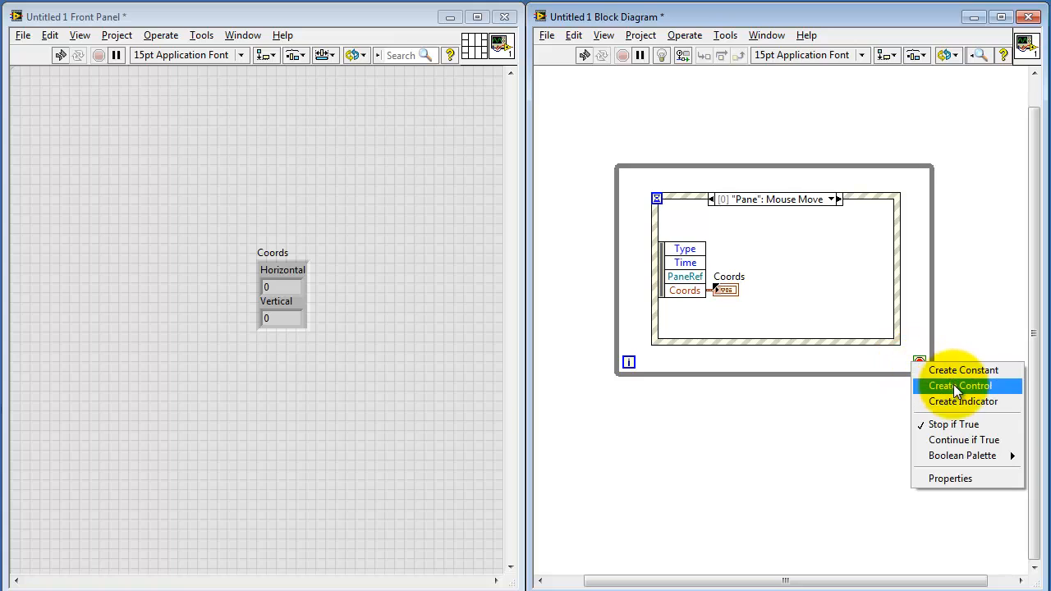
click(959, 386)
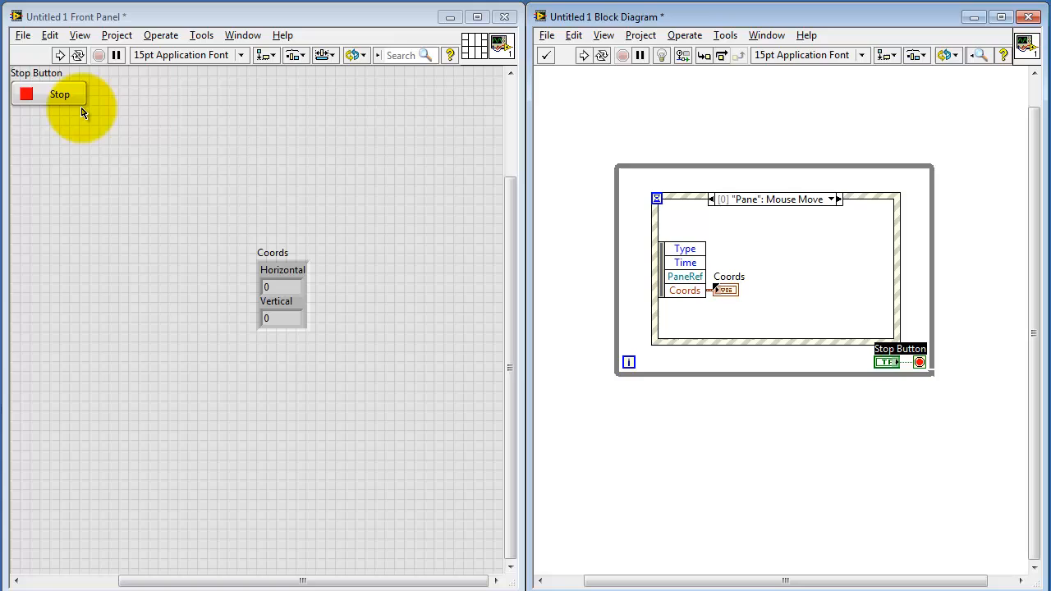
drag(82, 112, 397, 315)
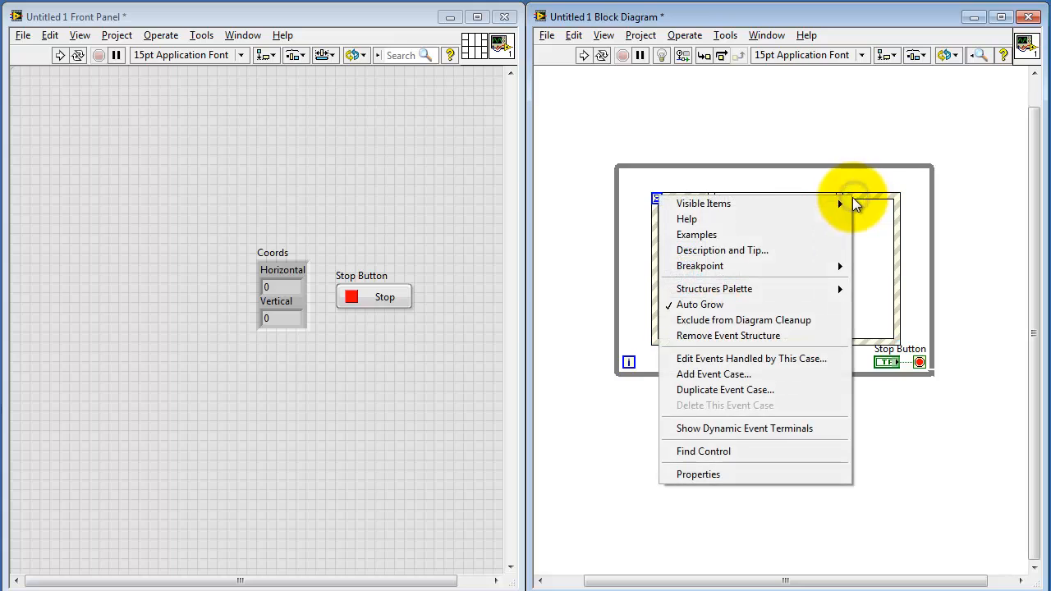
Add an event case for the Stop Button's Value Change and confirm it.
click(749, 358)
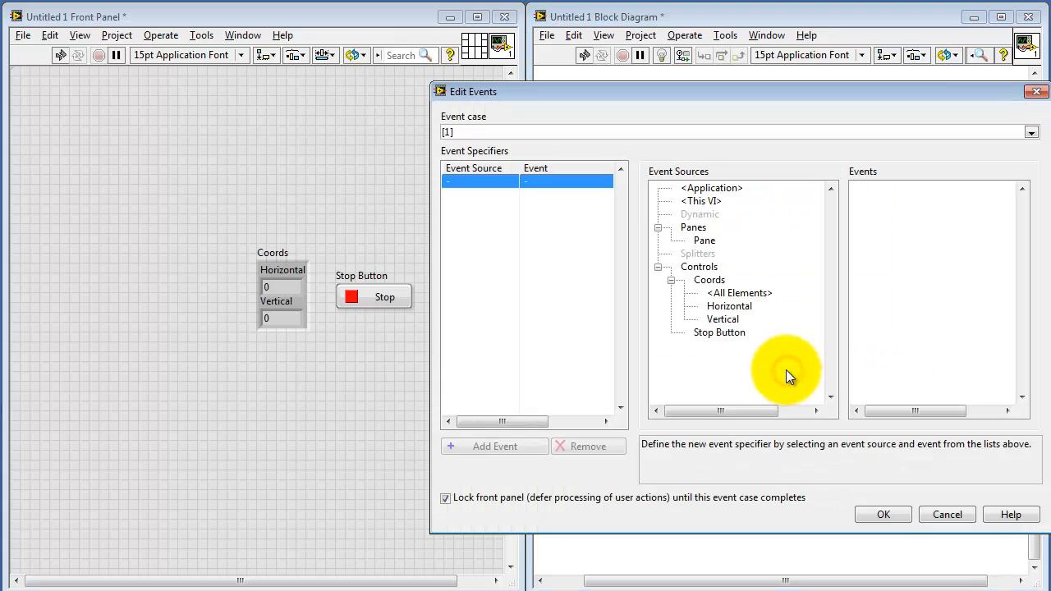
click(719, 332)
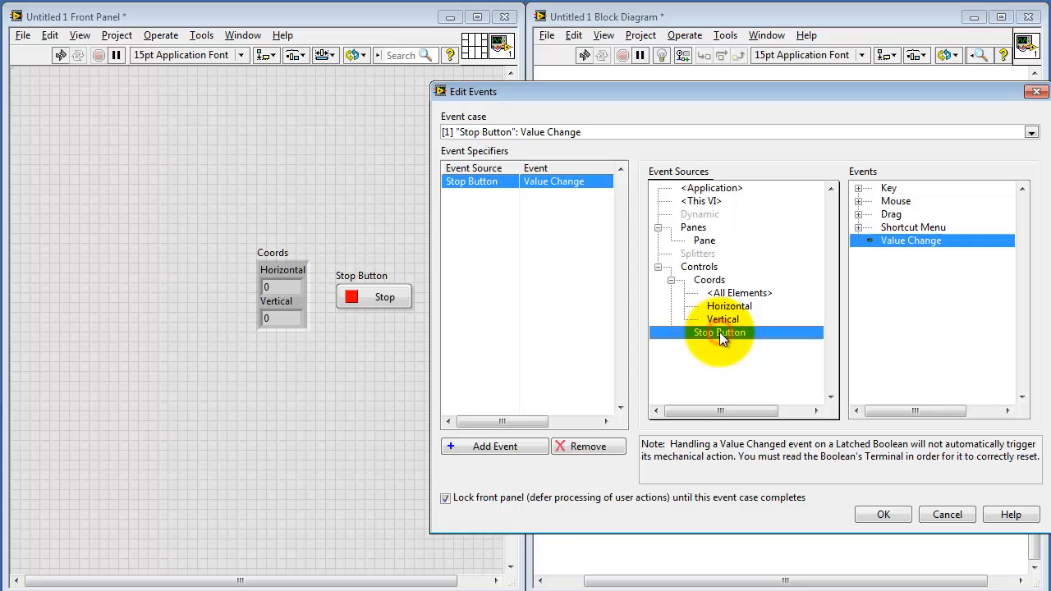
mouse_move(873, 493)
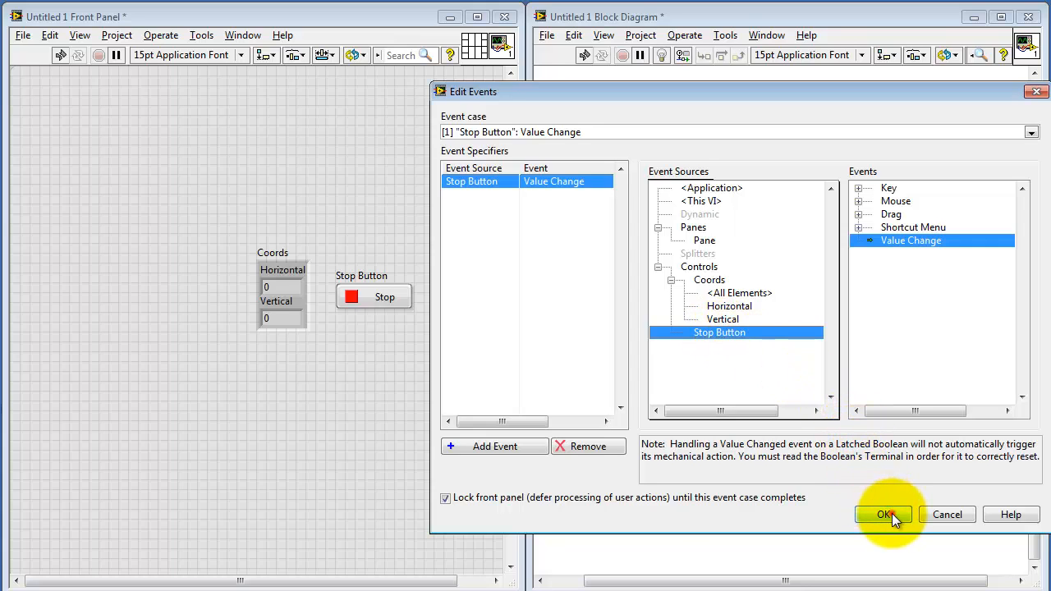
click(884, 514)
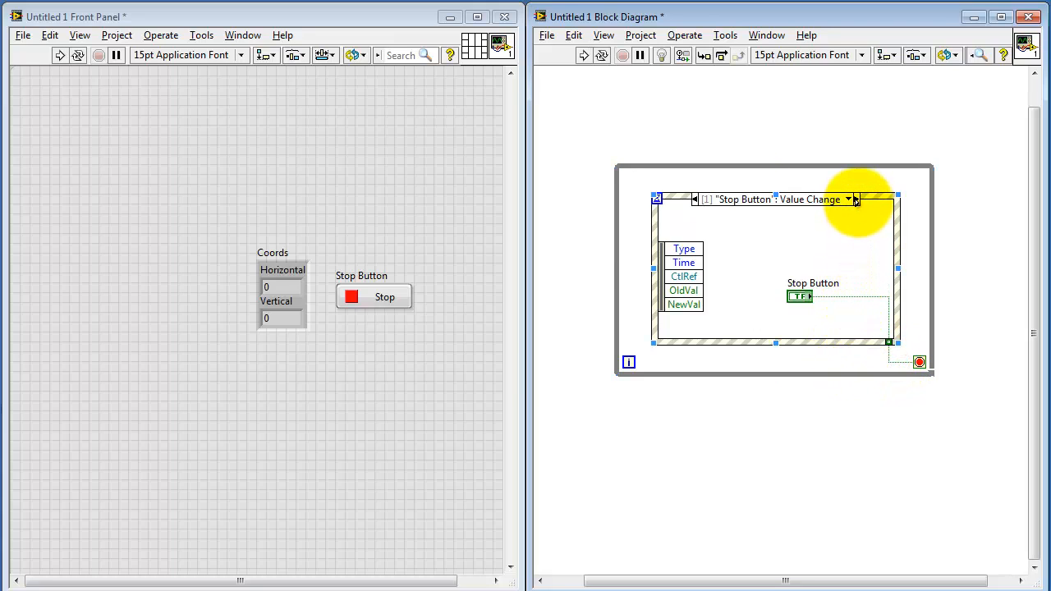
Return to the Mouse Move case and run the VI to watch Coords track the pointer.
click(852, 199)
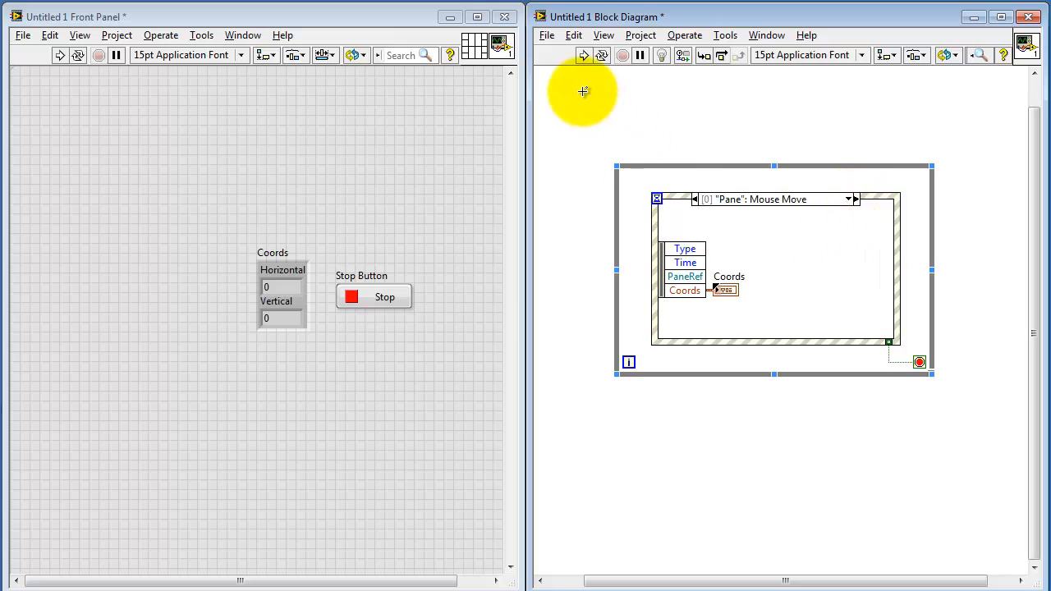
click(583, 56)
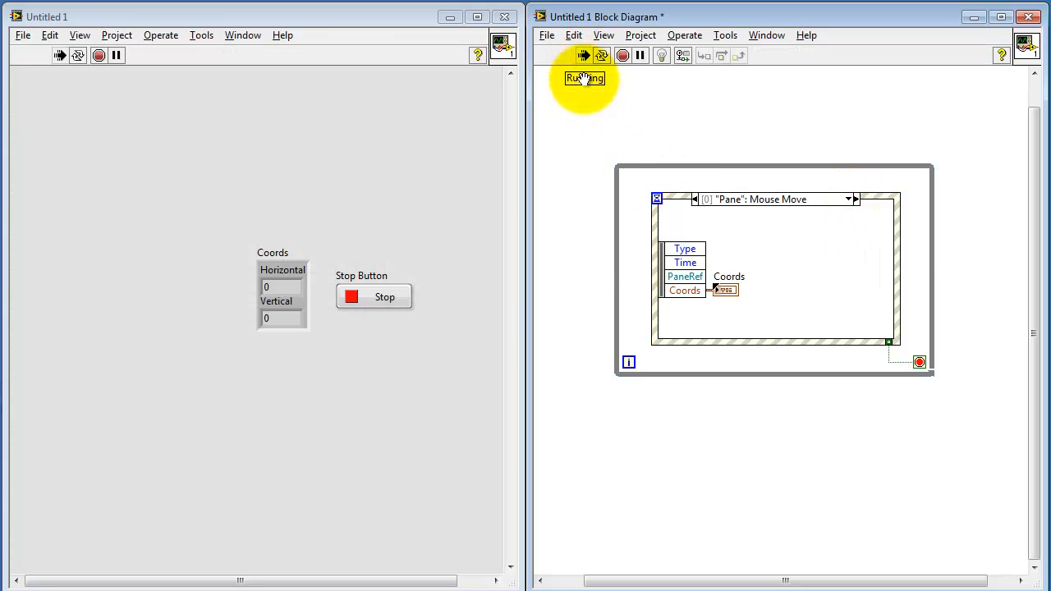
mouse_move(279, 392)
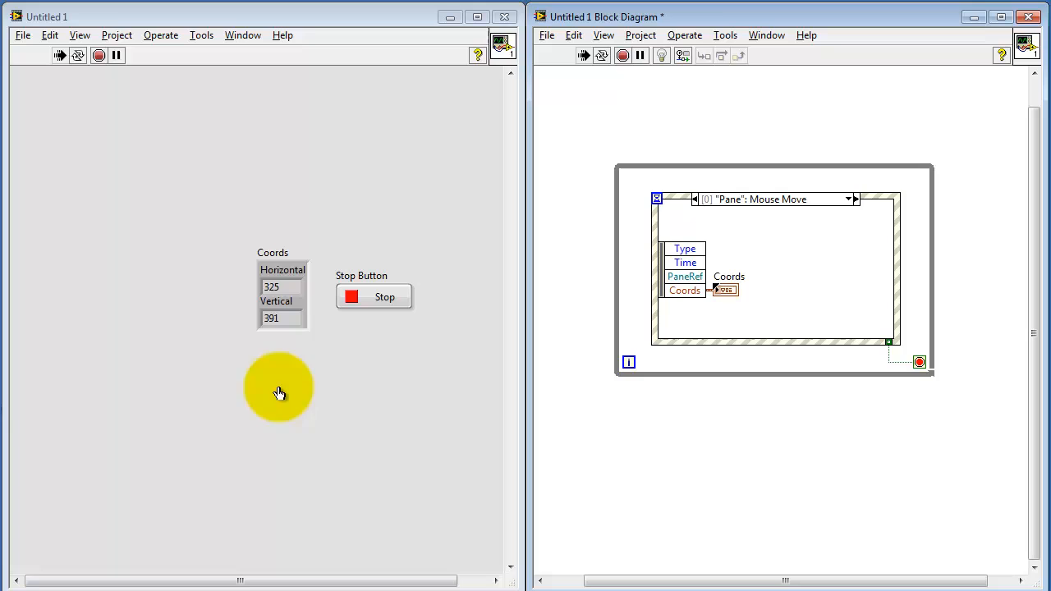
mouse_move(292, 386)
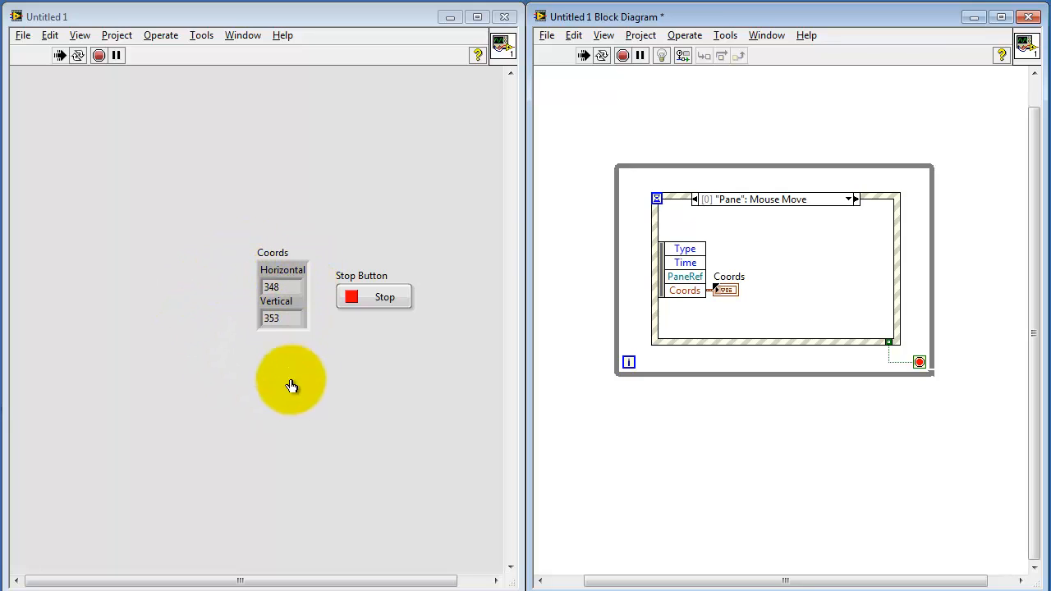
mouse_move(343, 399)
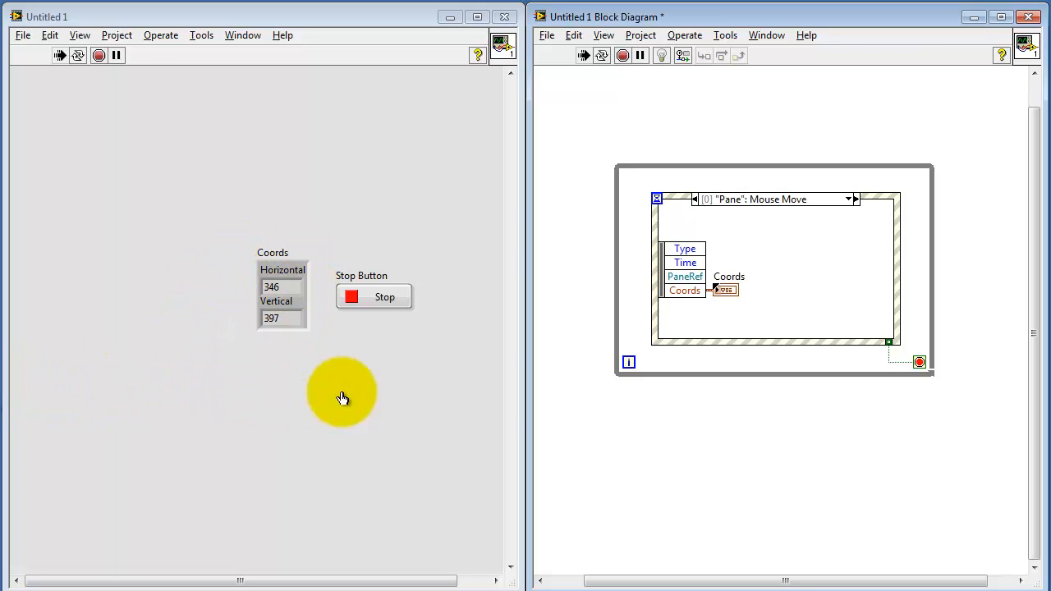
mouse_move(293, 315)
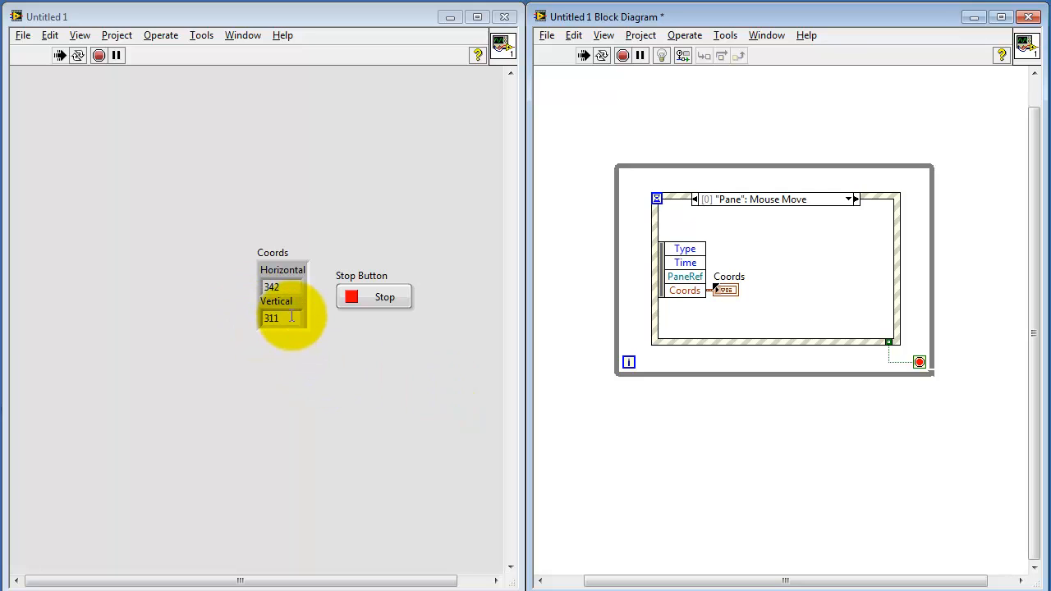
mouse_move(480, 374)
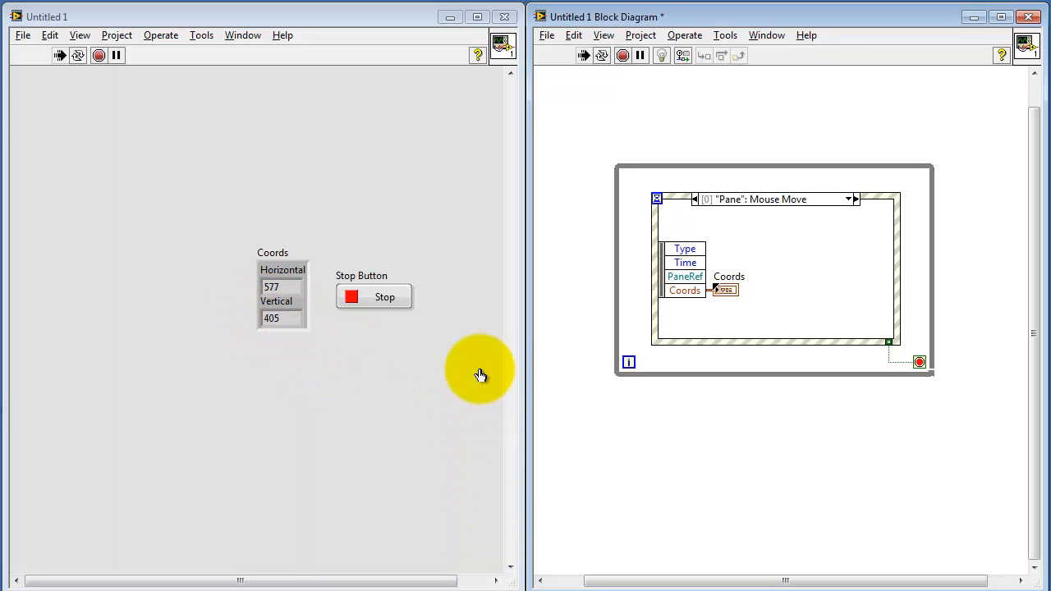
mouse_move(99, 90)
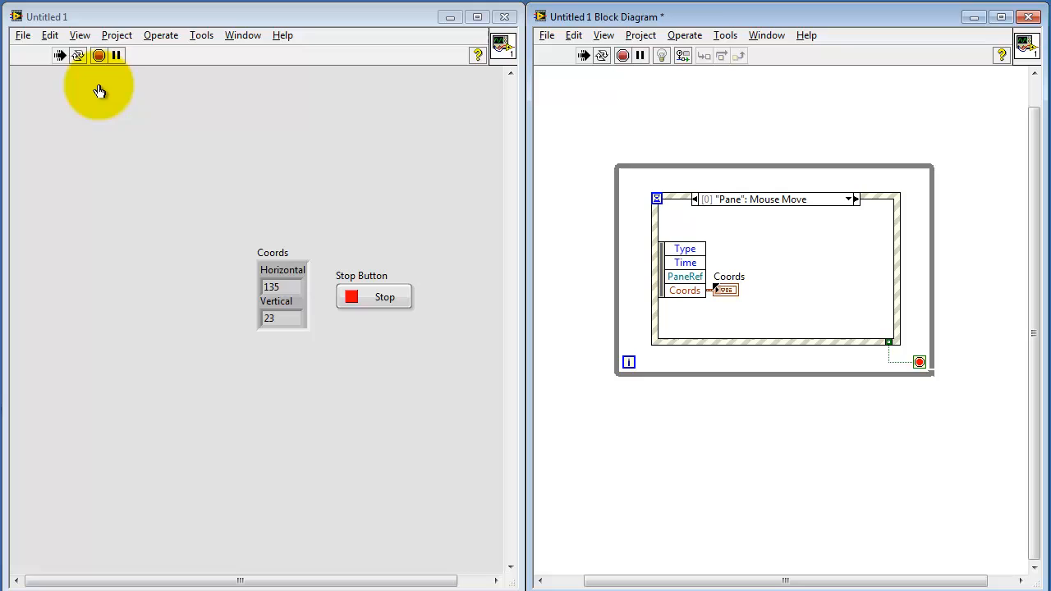
mouse_move(13, 72)
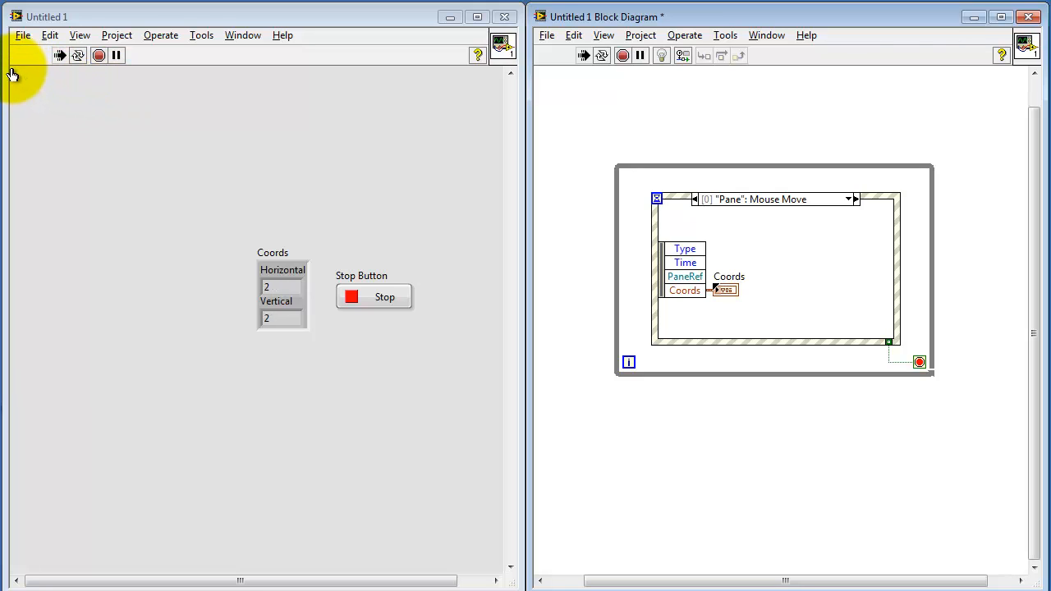
mouse_move(397, 363)
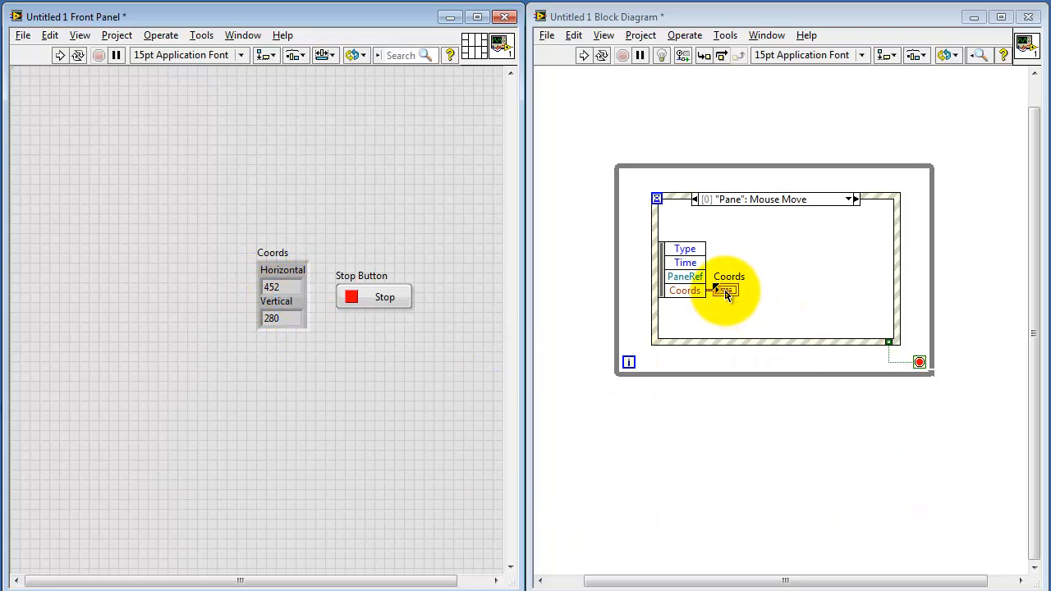
Move the Coords terminal up and place Unbundle By Name from the Cluster palette on its wire.
drag(726, 292, 762, 266)
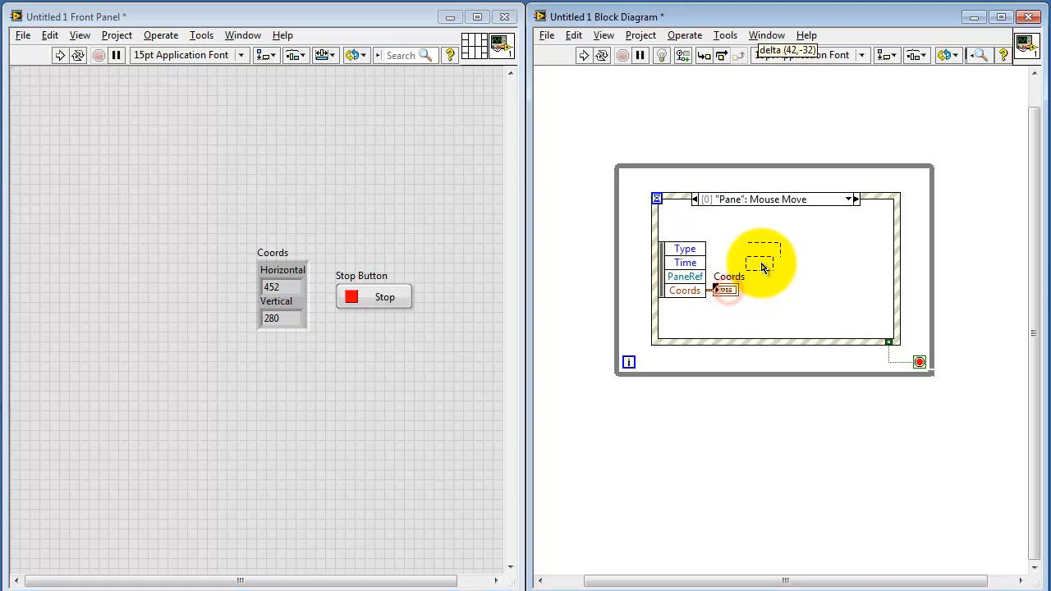
right_click(788, 299)
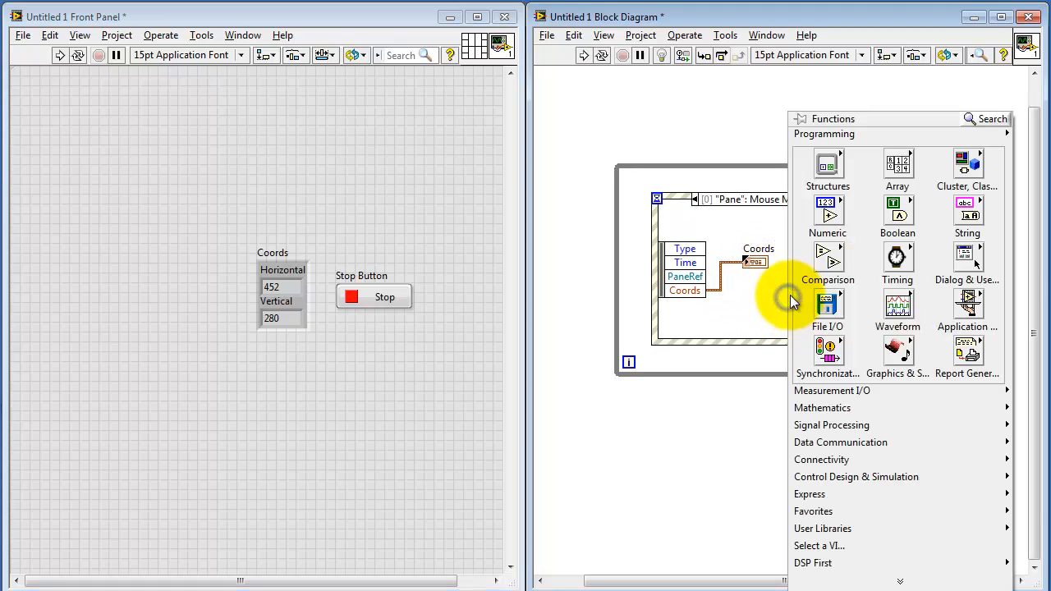
click(967, 164)
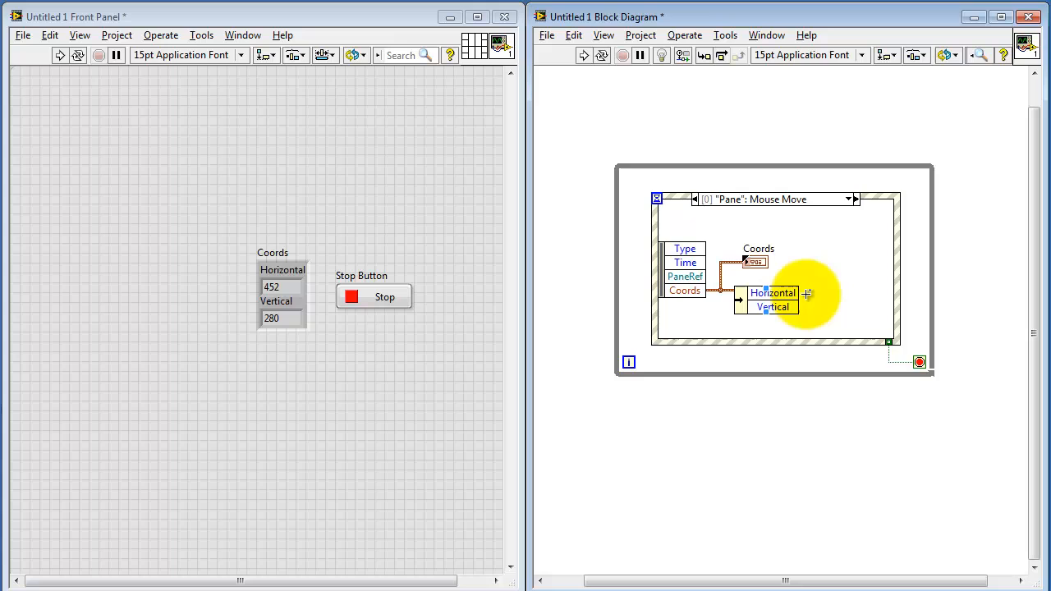
Create numeric indicators for the unbundled Horizontal and Vertical outputs.
right_click(771, 292)
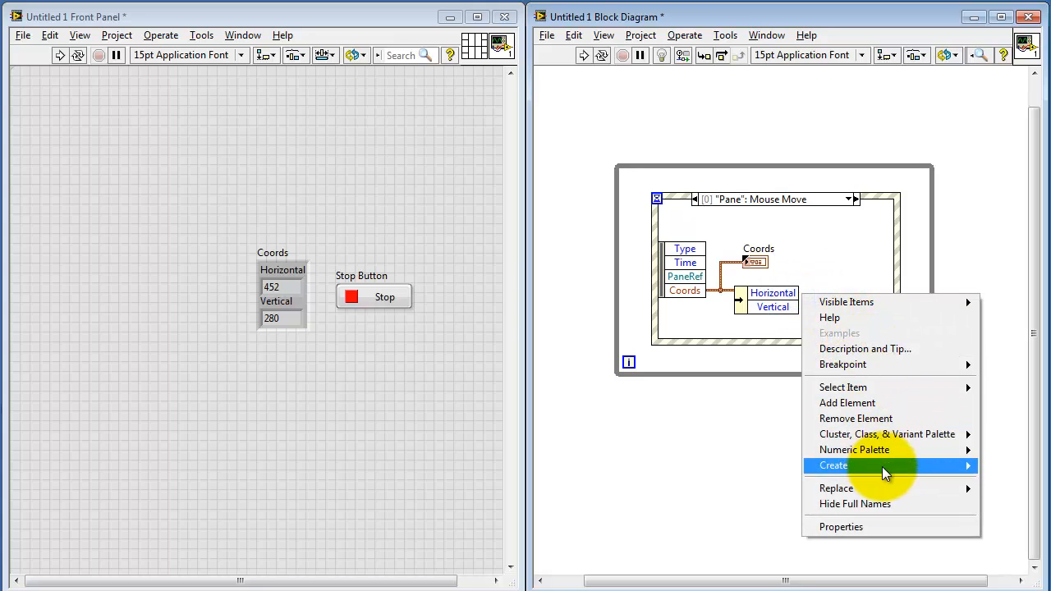
click(833, 467)
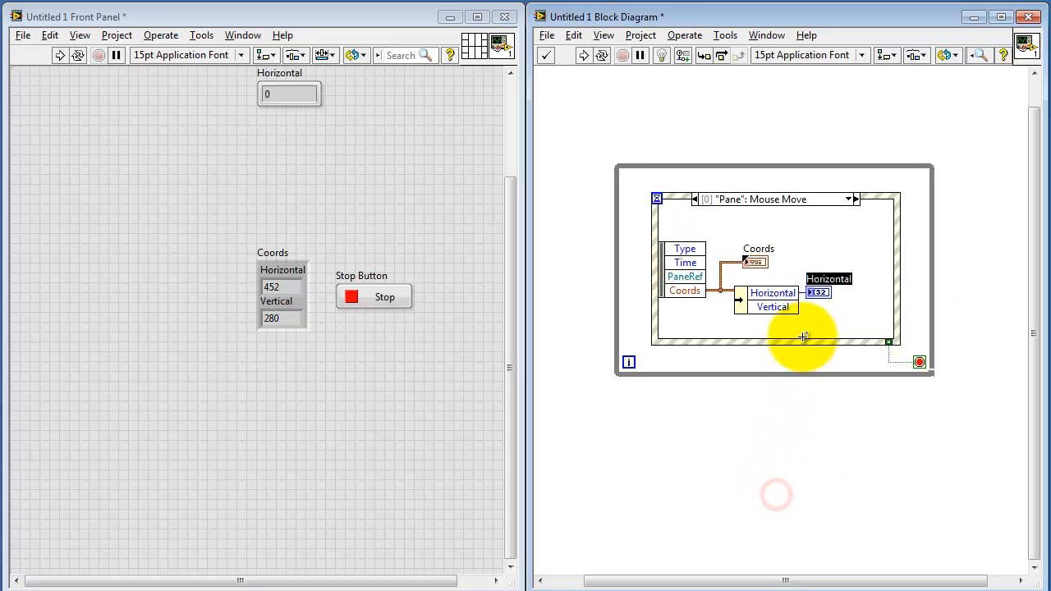
right_click(828, 279)
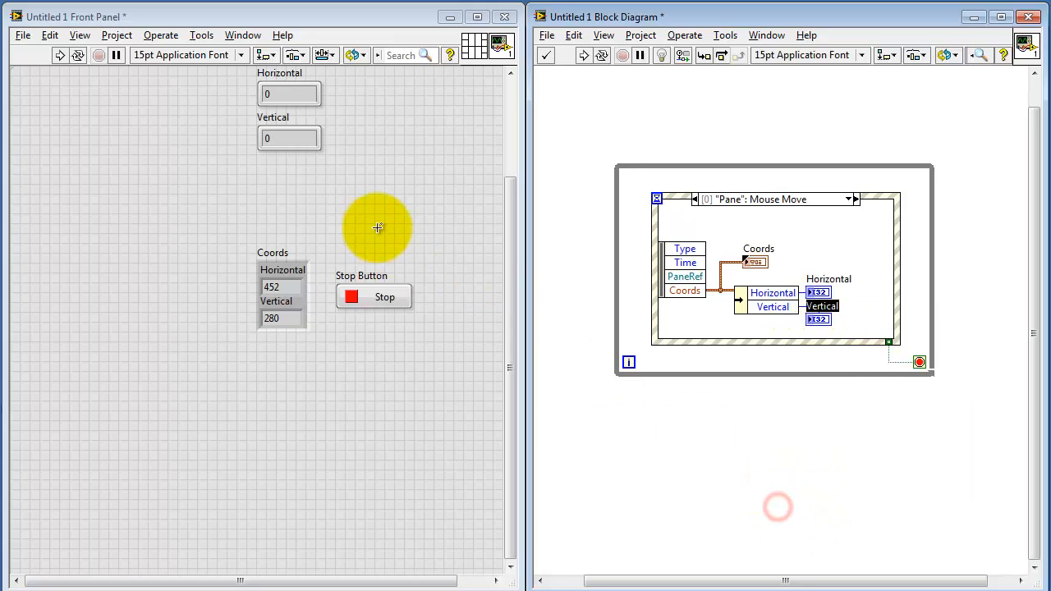
mouse_move(299, 151)
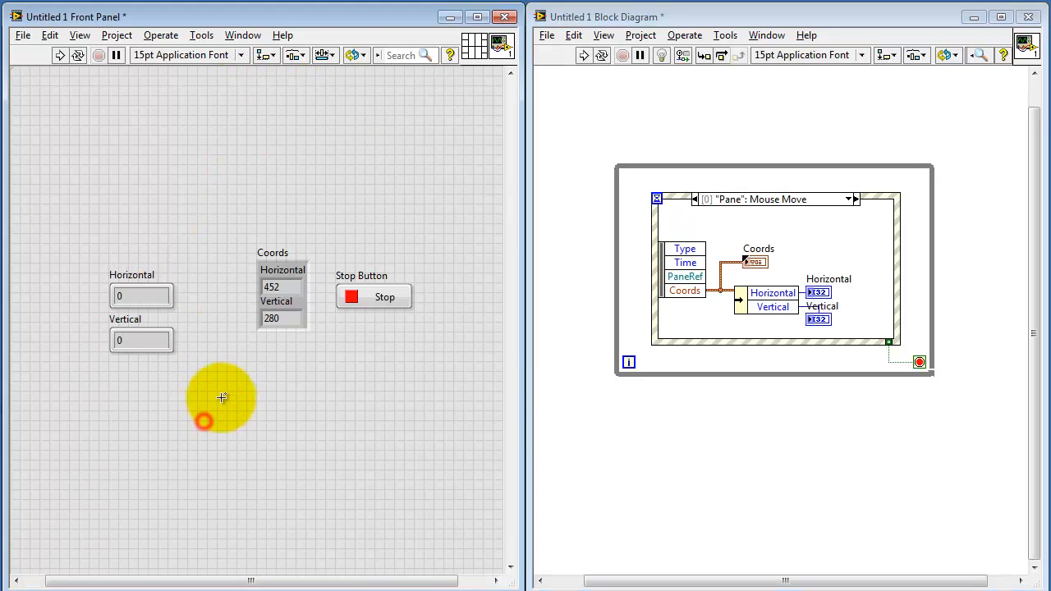
mouse_move(164, 315)
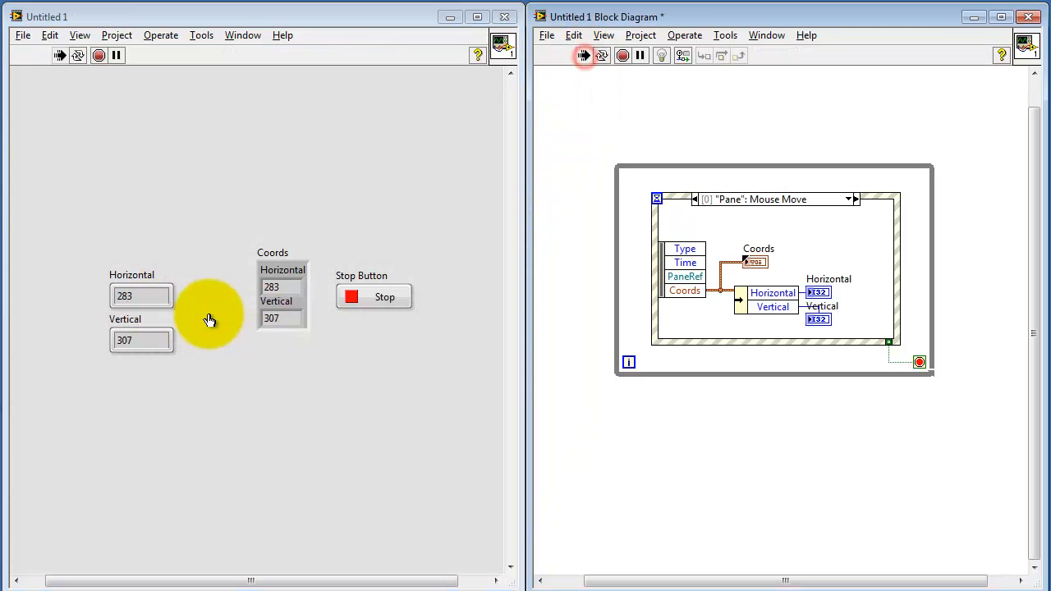
mouse_move(287, 475)
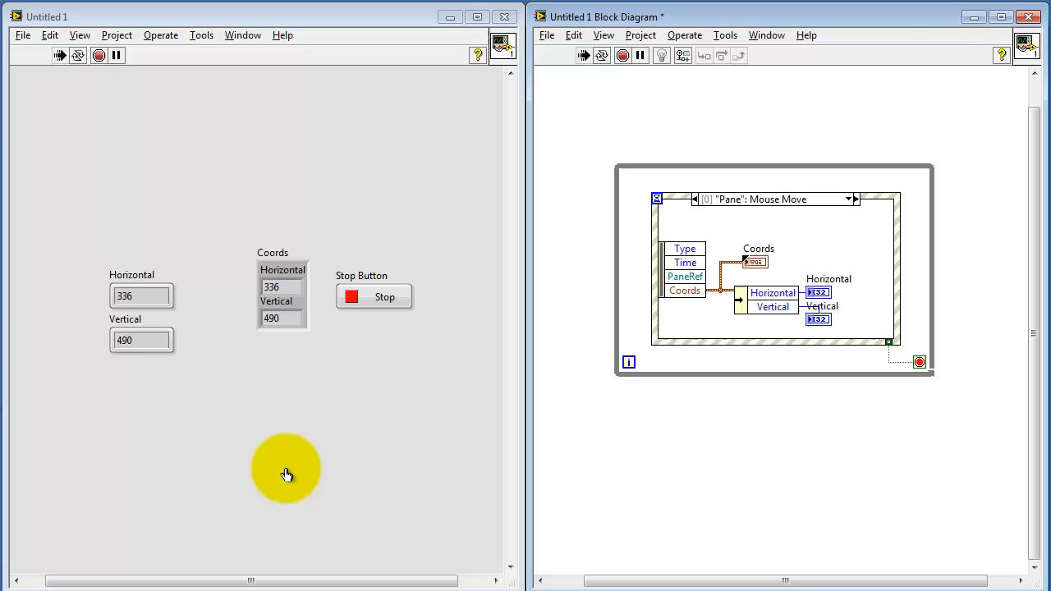
mouse_move(384, 299)
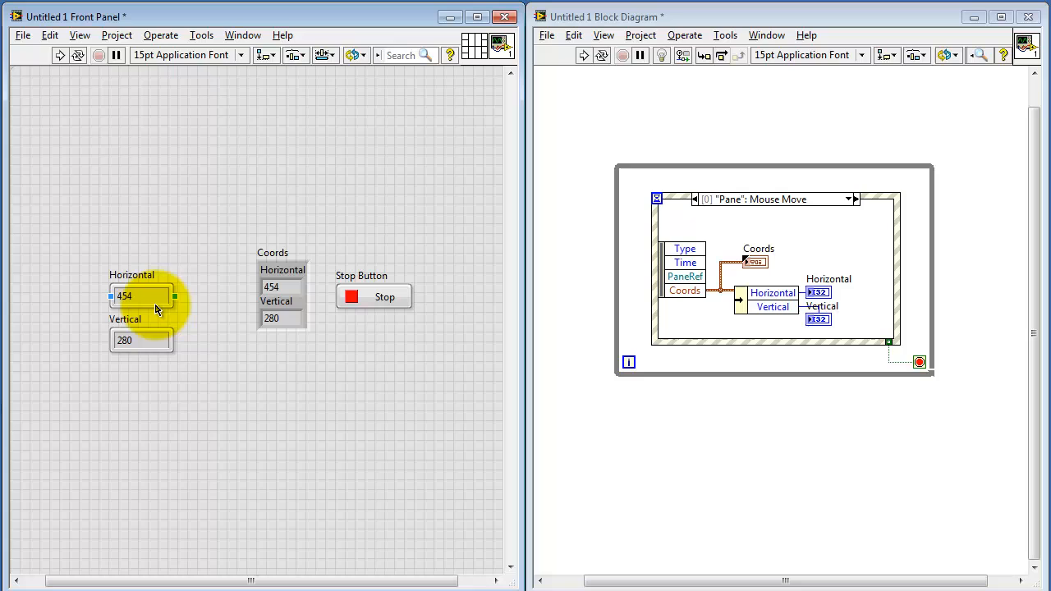
Replace the Horizontal and Vertical indicators with Silver Meter gauges scaled to 500.
right_click(139, 295)
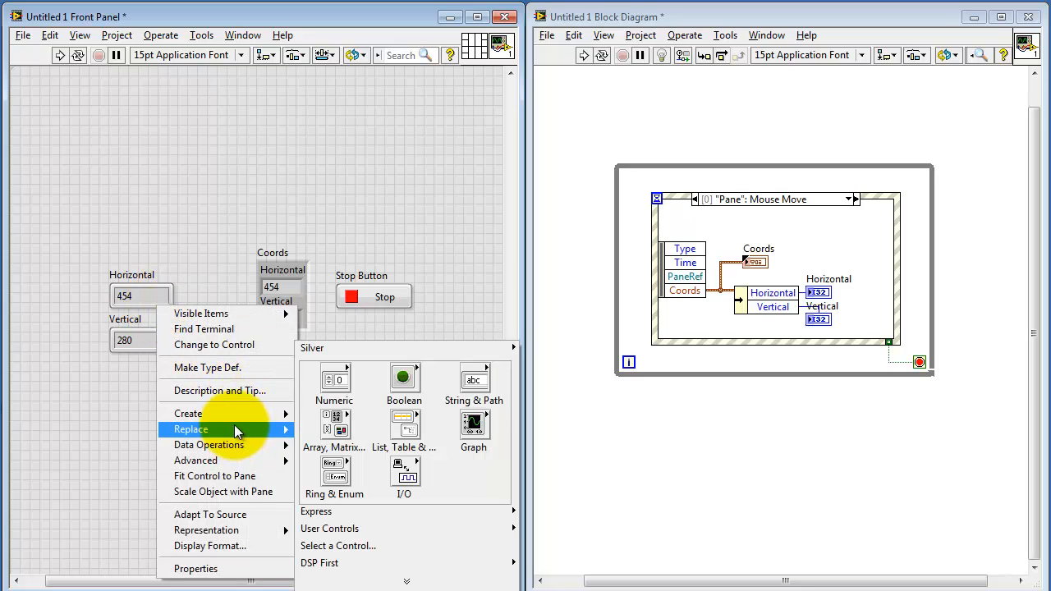
mouse_move(335, 380)
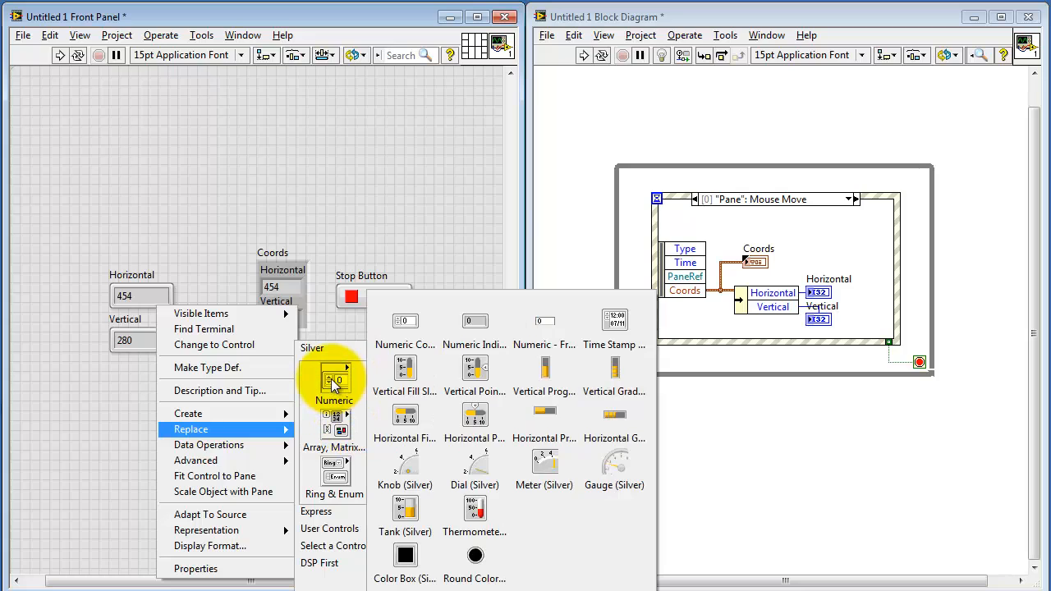
mouse_move(543, 463)
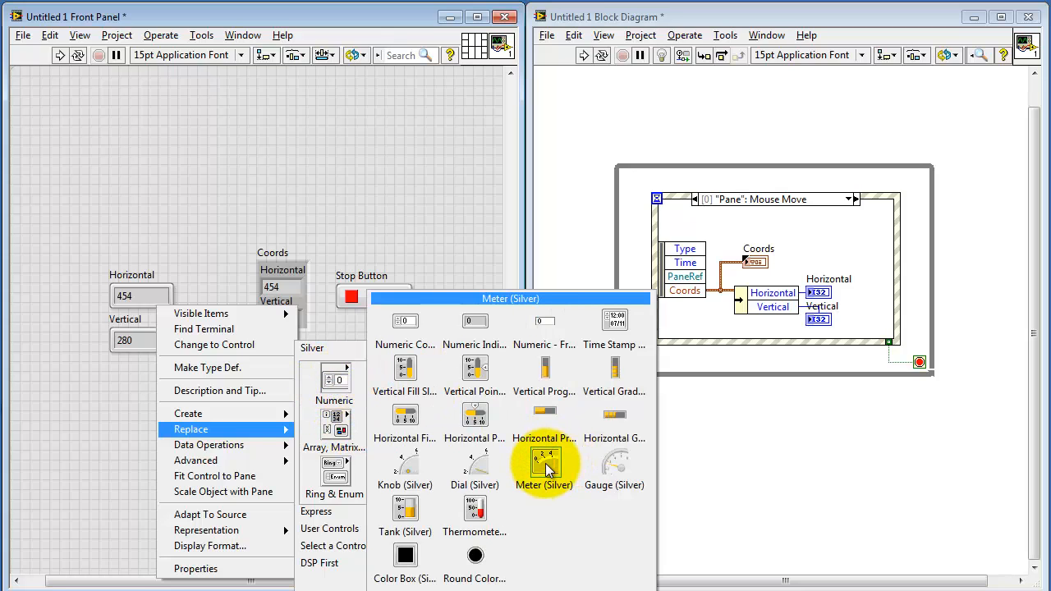
click(545, 463)
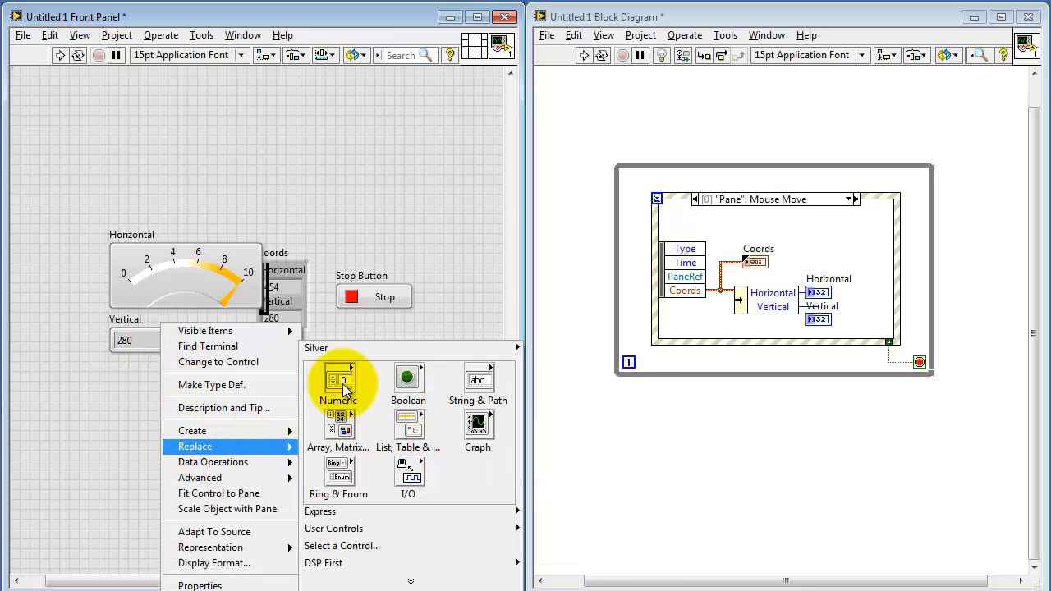
click(338, 377)
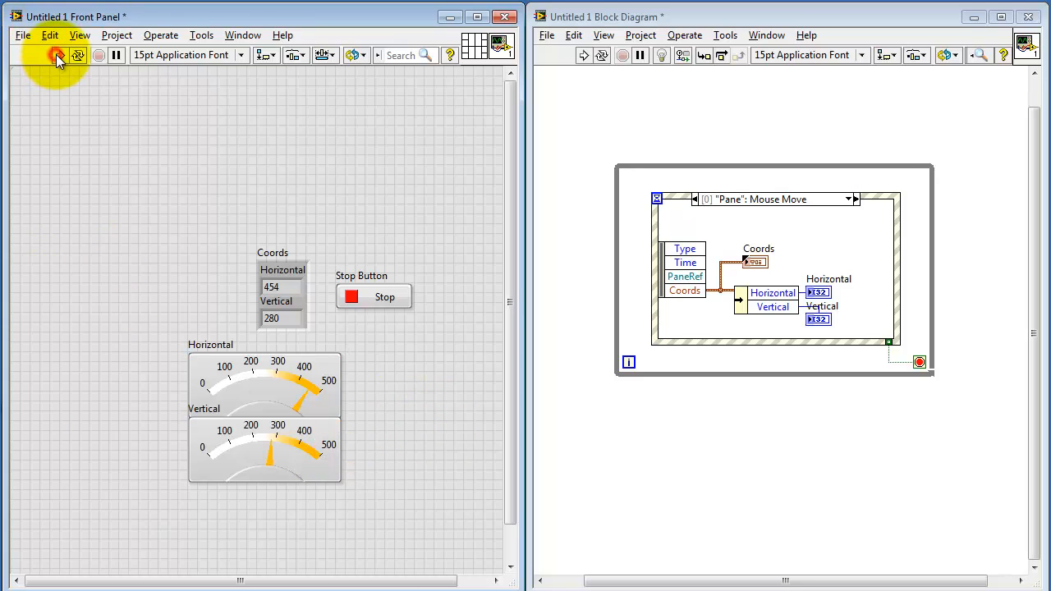
Run the VI so both meters follow the pointer's horizontal and vertical position.
click(57, 54)
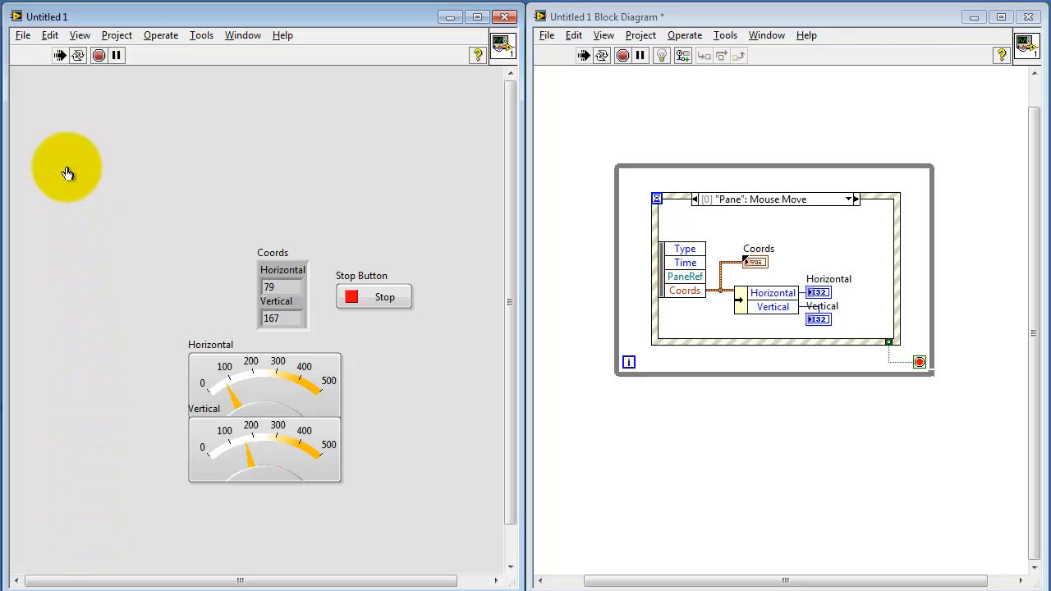
mouse_move(297, 519)
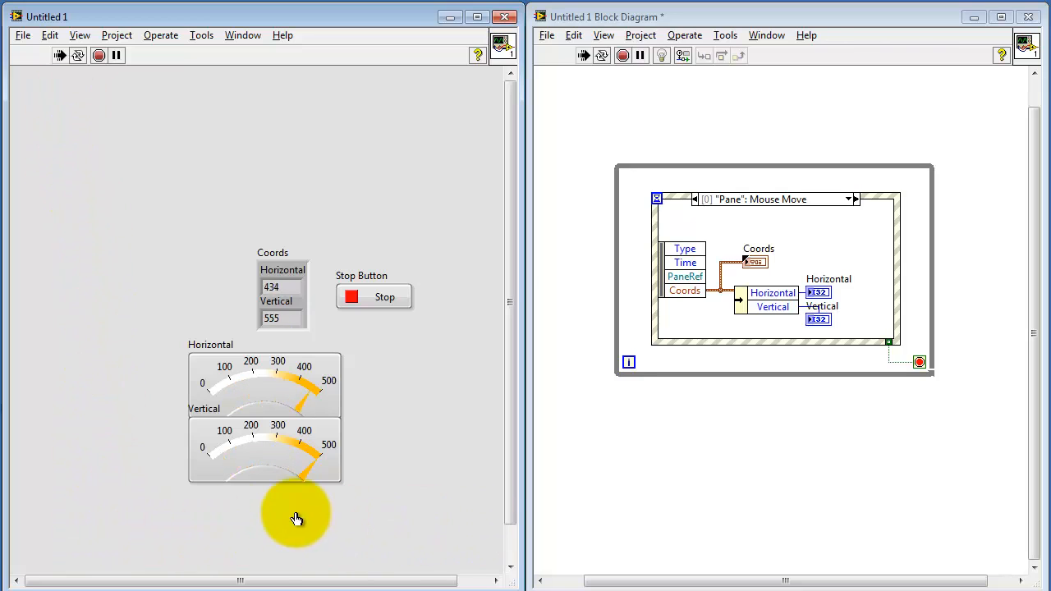
mouse_move(443, 385)
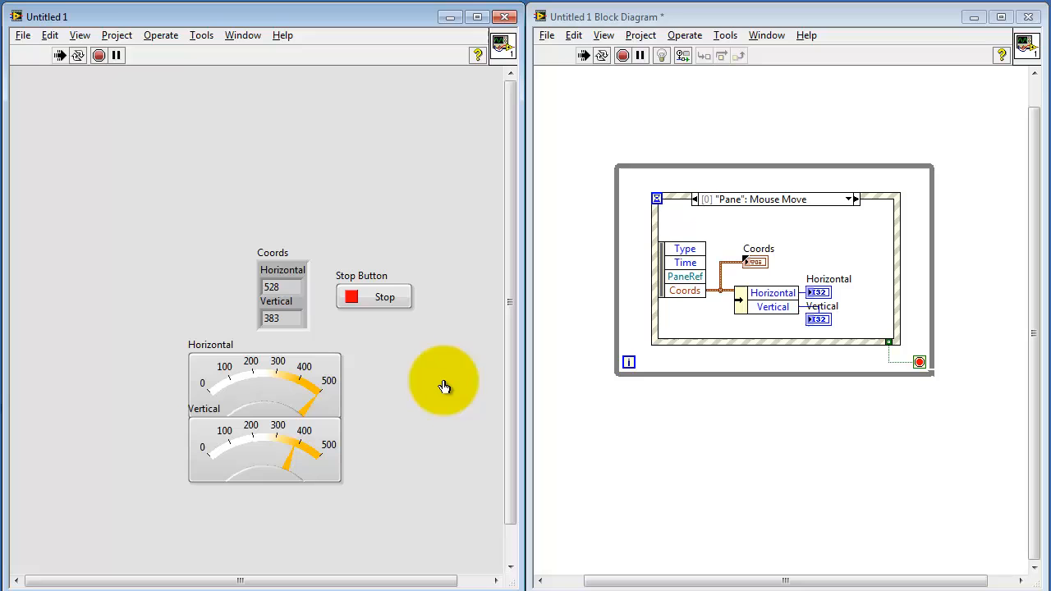
mouse_move(384, 297)
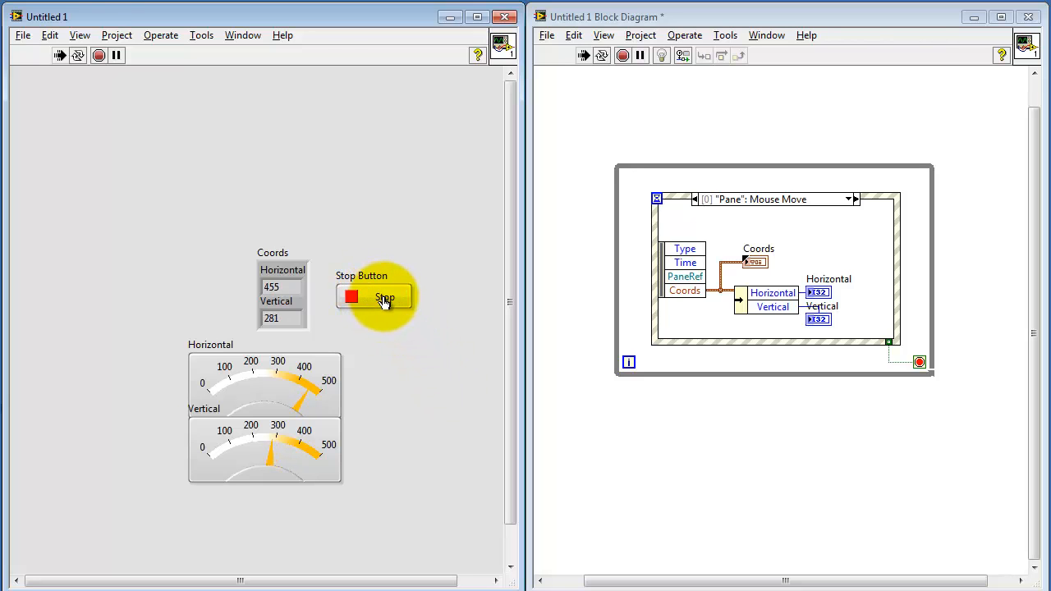